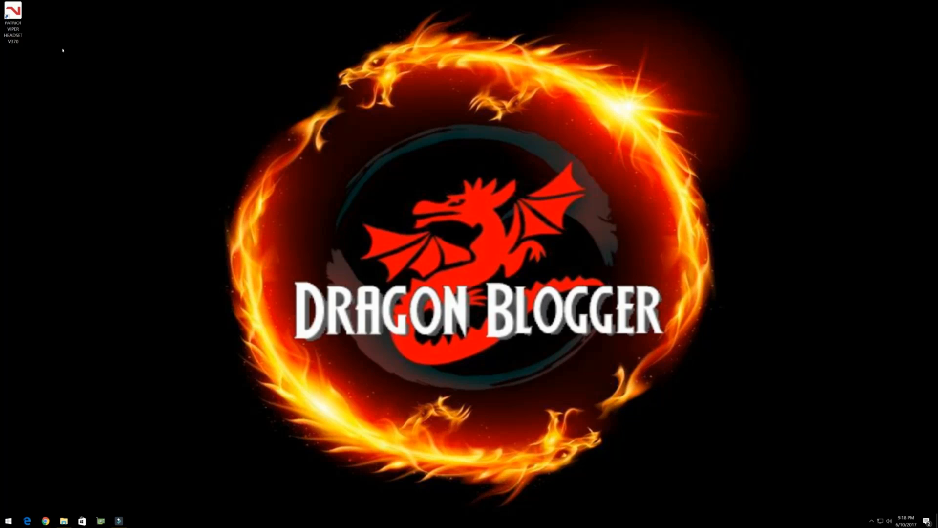
# - Launch the Patriot Viper Headset V370 software from its desktop shortcut
pyautogui.click(12, 15)
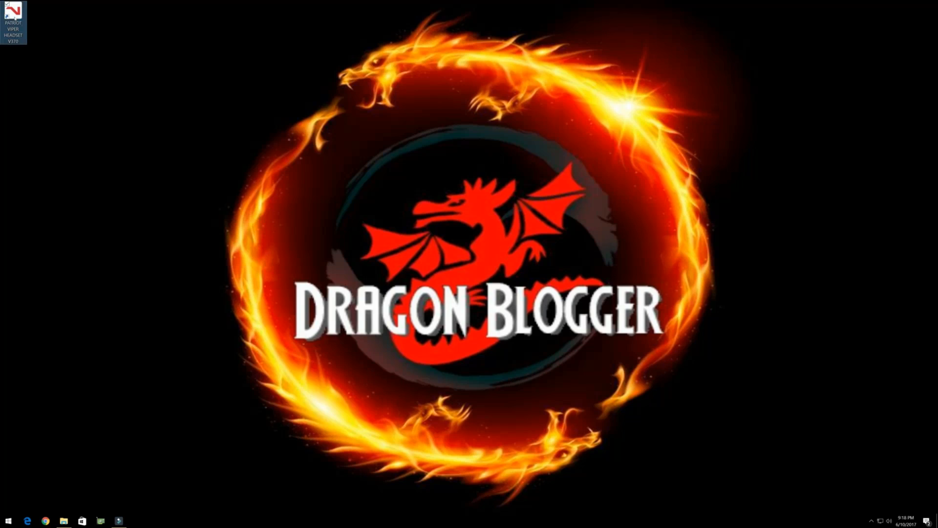
pyautogui.doubleClick(12, 12)
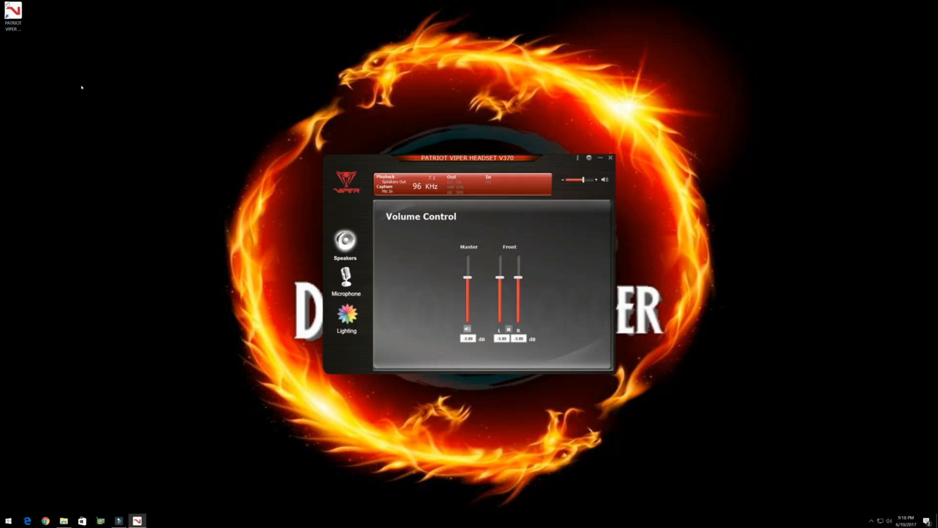
pyautogui.moveTo(208, 181)
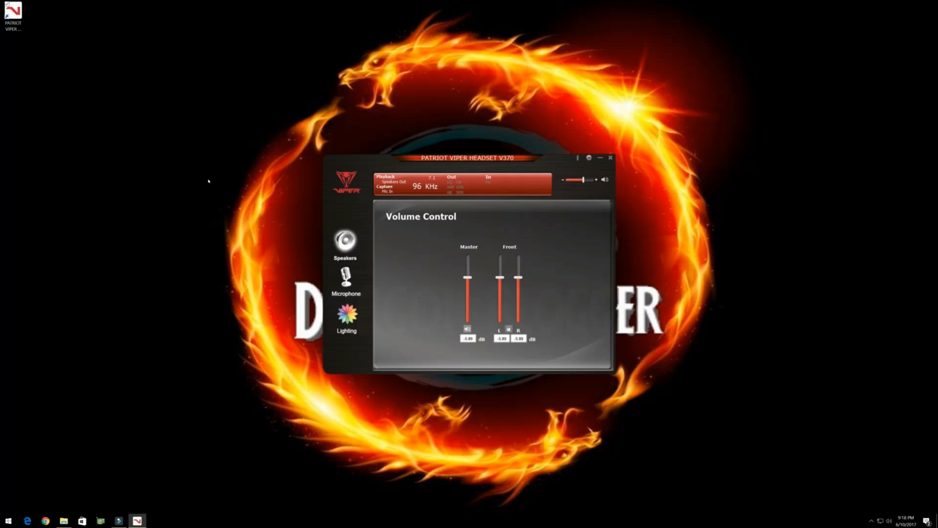
pyautogui.moveTo(345, 243)
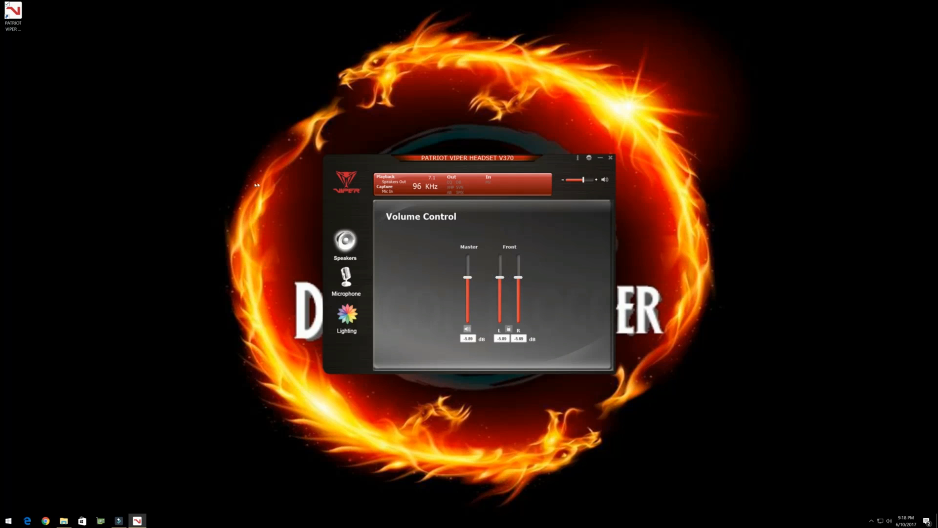
# - Raise the microphone Mic-In level to 23.29 dB
pyautogui.click(346, 276)
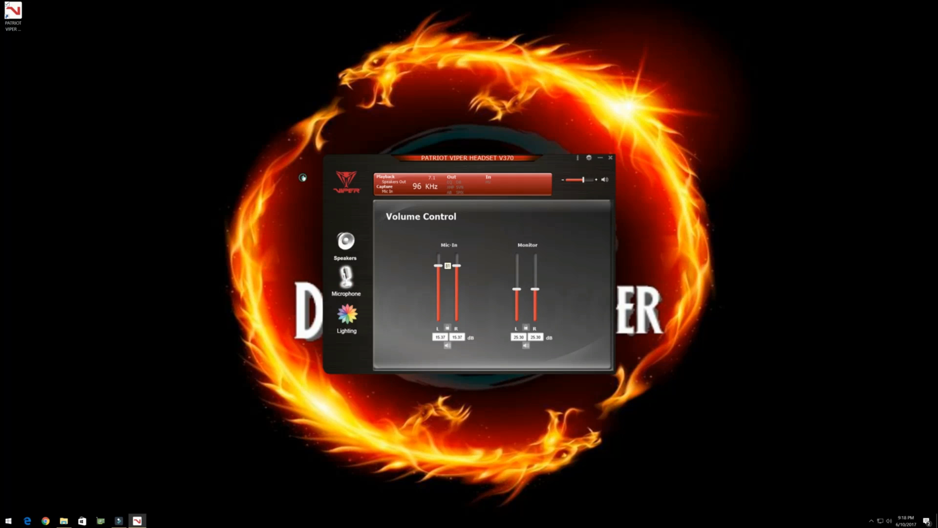
pyautogui.moveTo(448, 263); pyautogui.dragTo(448, 257)
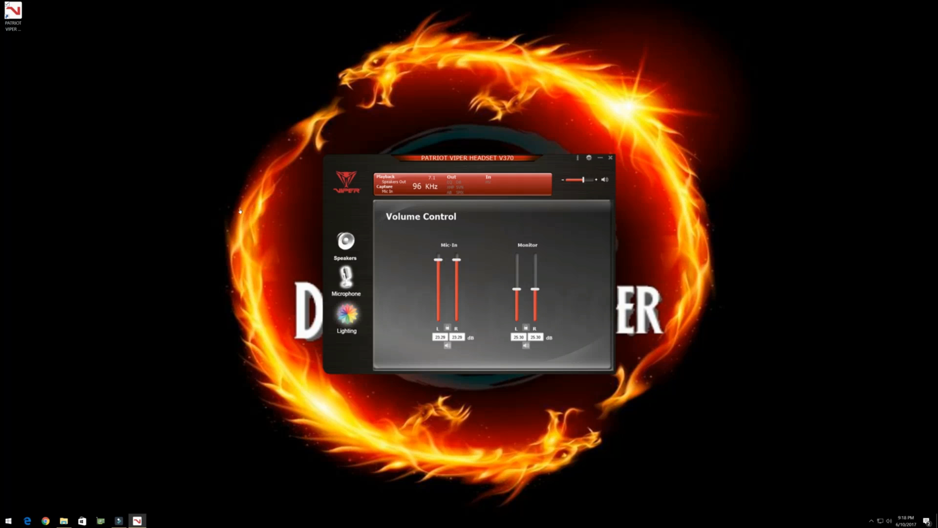
# - Enable the headset lights with the Breathe effect after trying Blink, then return to Speakers
pyautogui.click(347, 316)
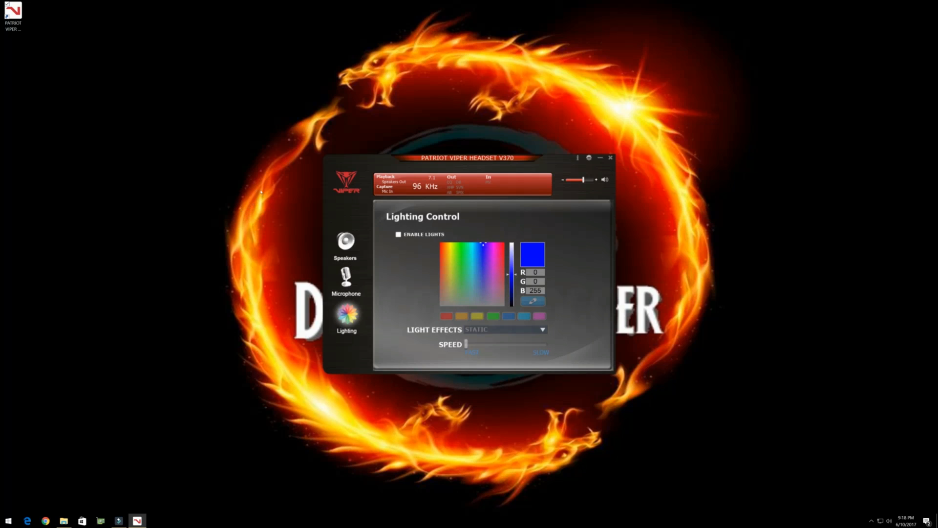
pyautogui.click(398, 234)
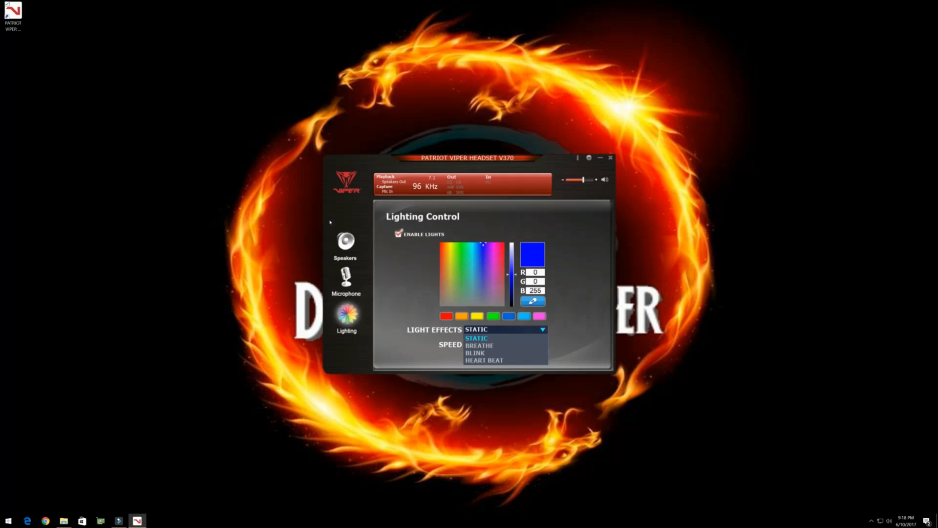
pyautogui.click(478, 345)
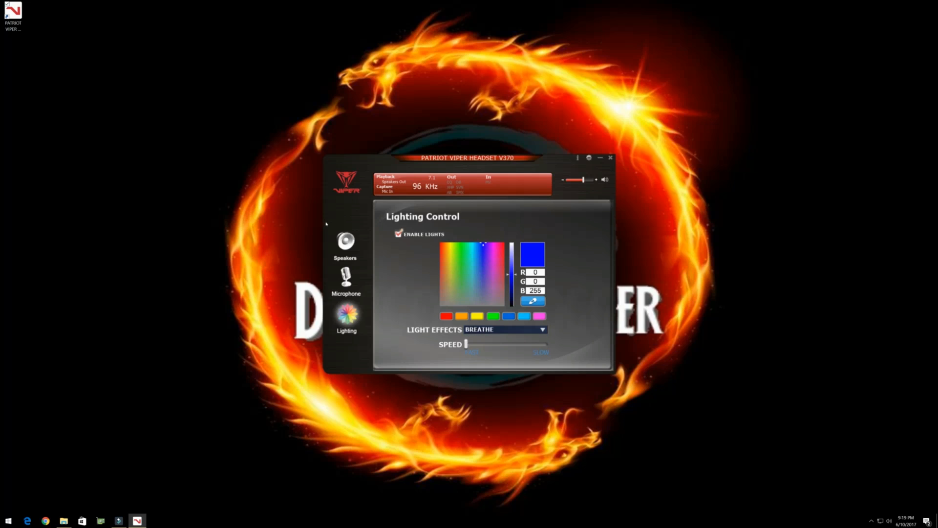
pyautogui.click(505, 329)
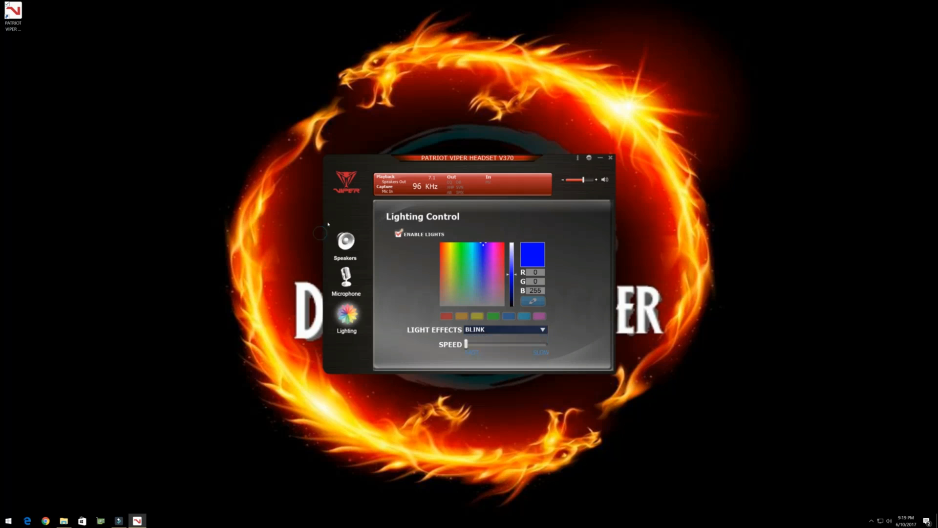
pyautogui.click(504, 329)
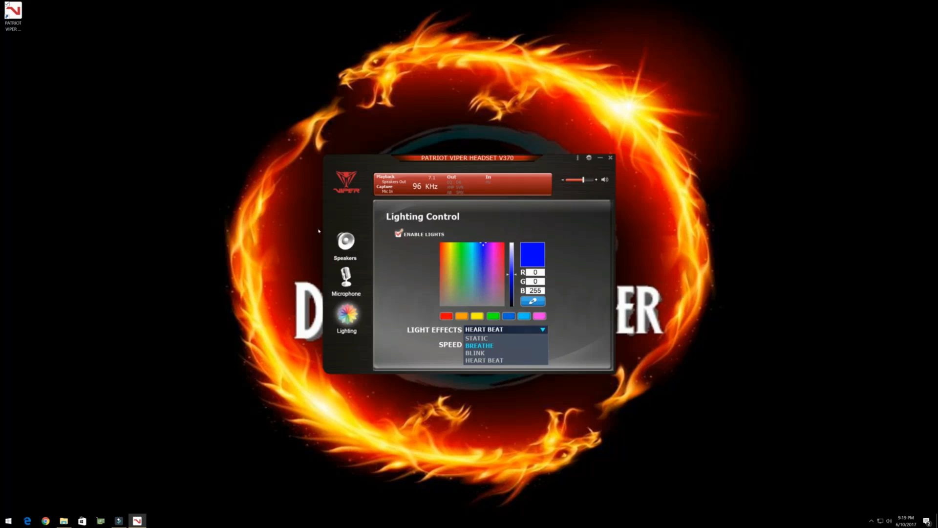
pyautogui.click(479, 345)
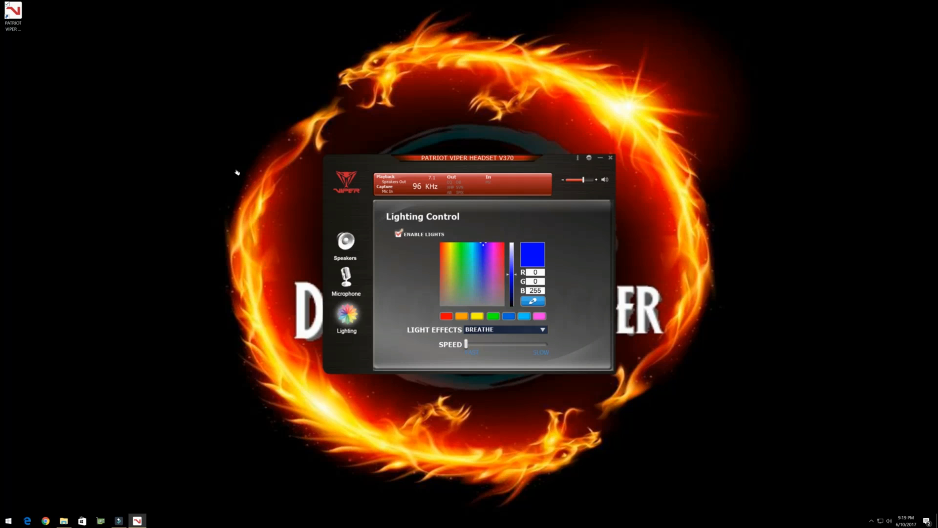
pyautogui.click(346, 243)
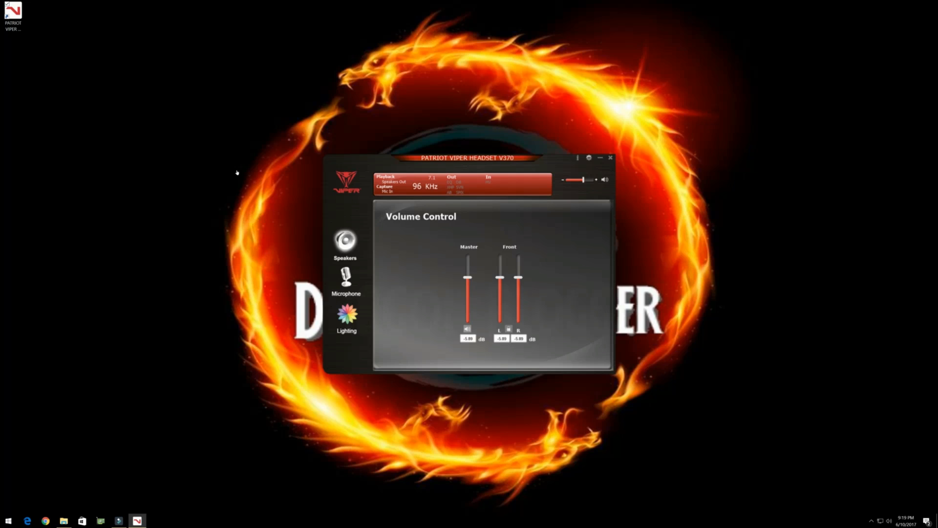
# - Enable the speaker Equalizer, leaving all bands flat
pyautogui.click(345, 240)
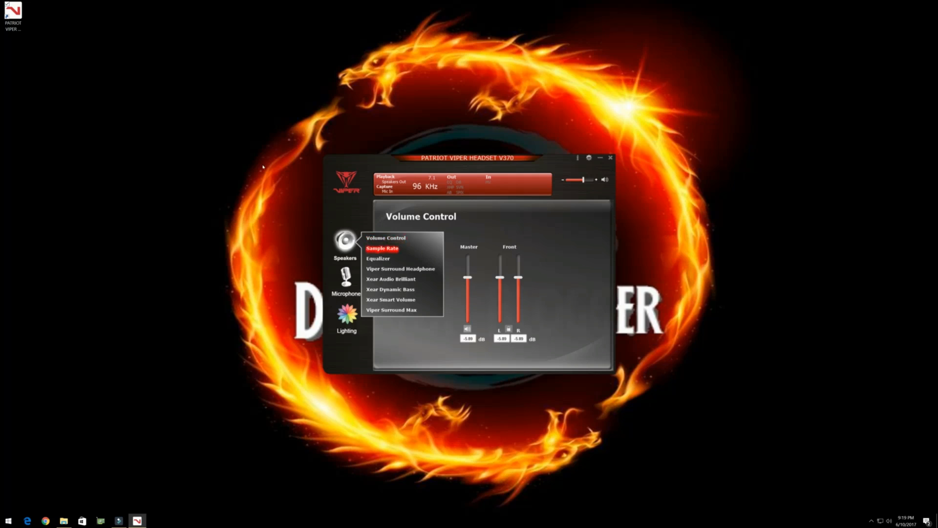
pyautogui.click(382, 248)
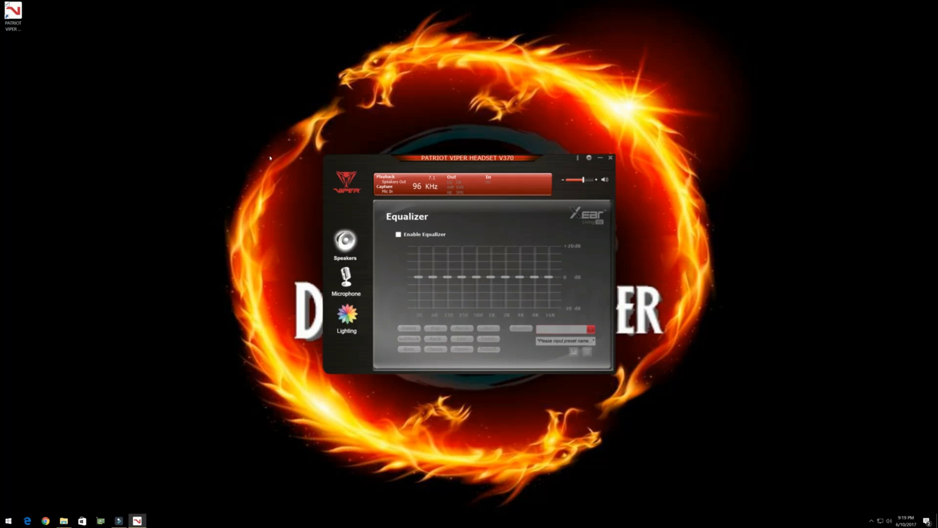
pyautogui.click(399, 234)
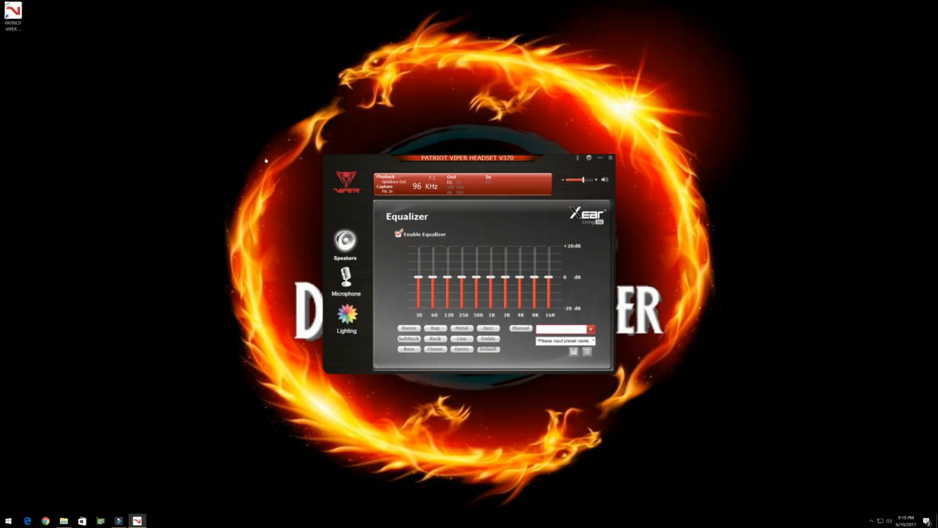
pyautogui.moveTo(268, 180)
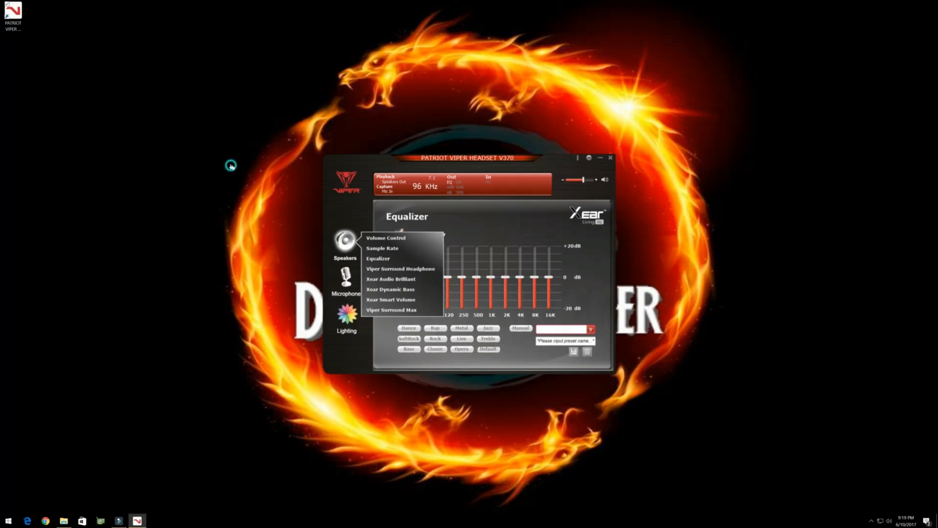
# - Enable Viper Surround and settle on the medium room size after trying the largest
pyautogui.click(399, 269)
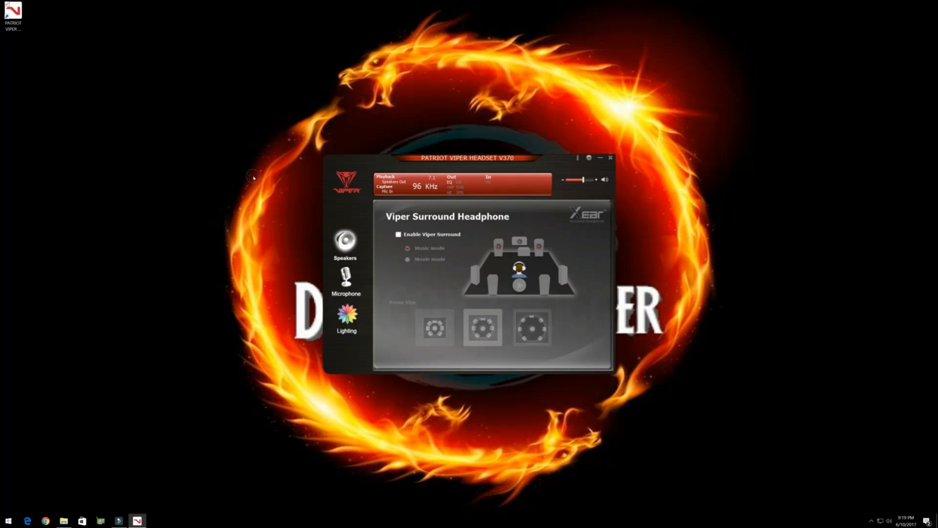
pyautogui.moveTo(265, 163)
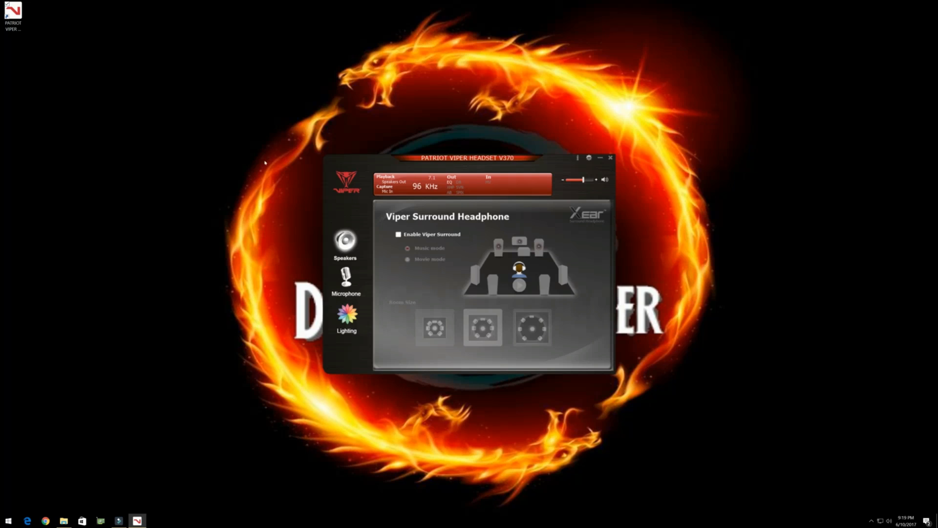
pyautogui.click(399, 234)
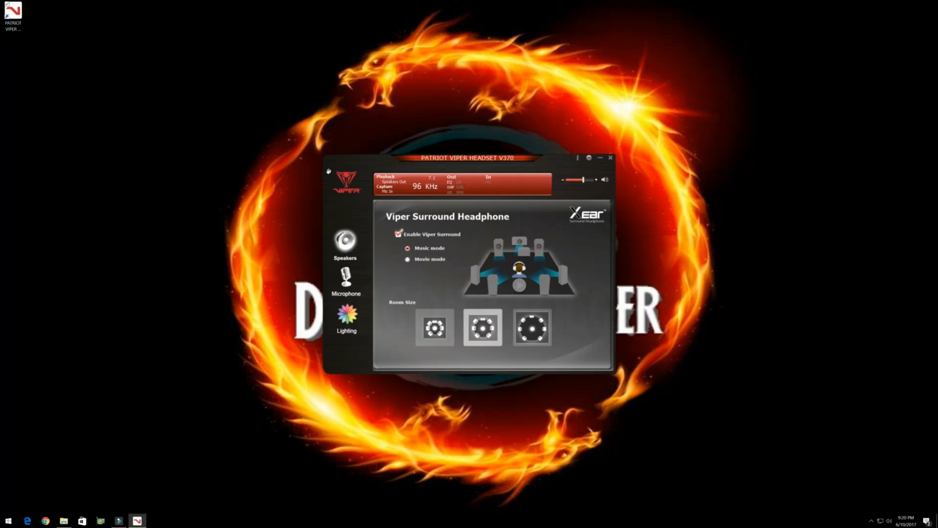
pyautogui.moveTo(320, 202)
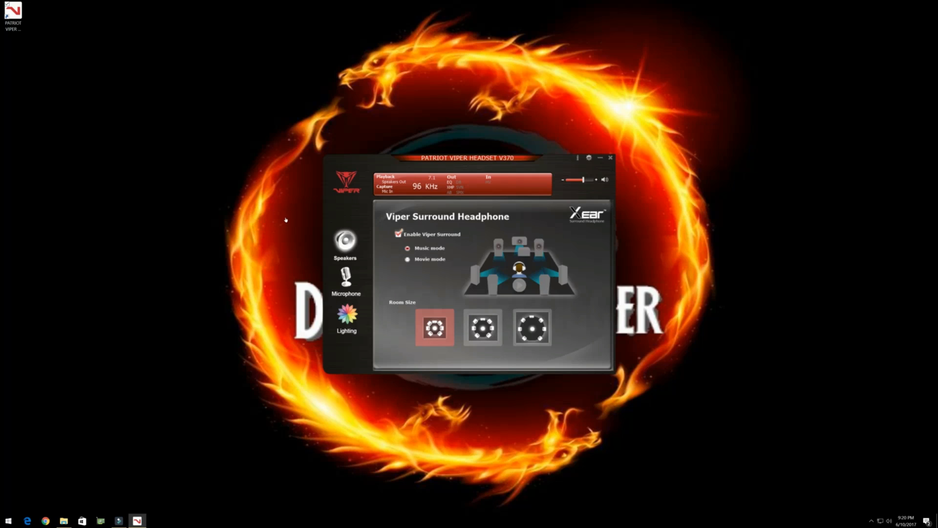
pyautogui.moveTo(291, 215)
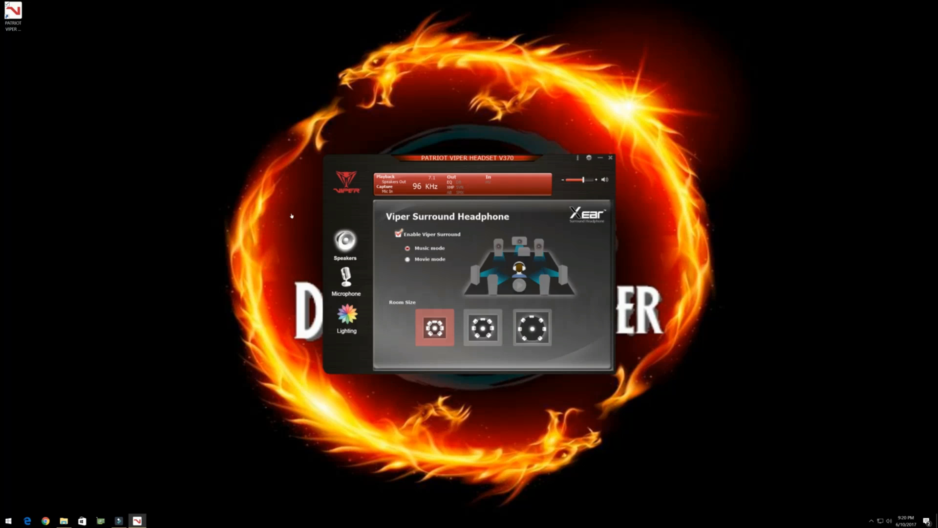
pyautogui.moveTo(306, 217)
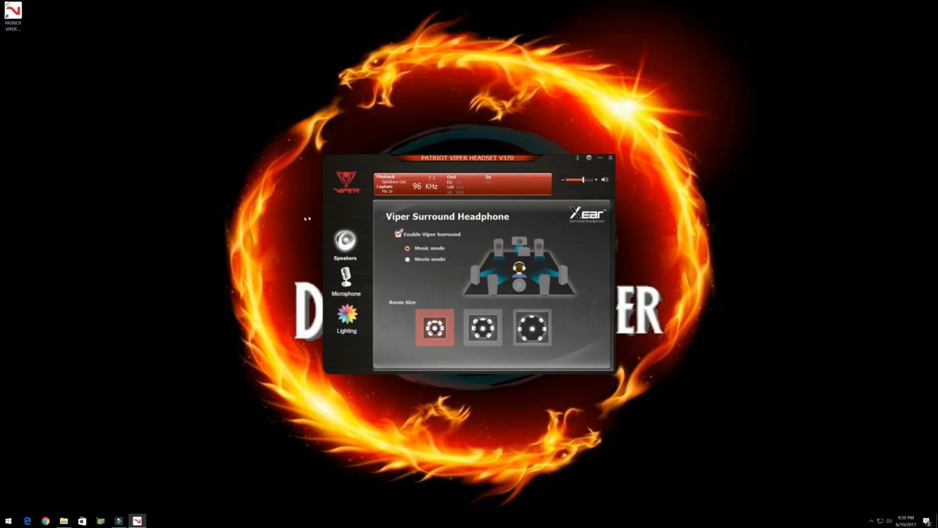
pyautogui.click(482, 326)
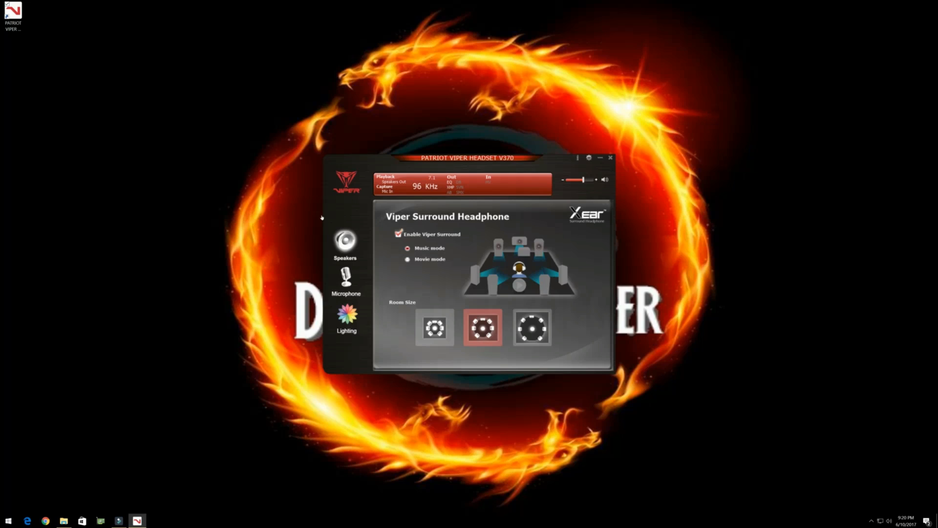
pyautogui.click(532, 328)
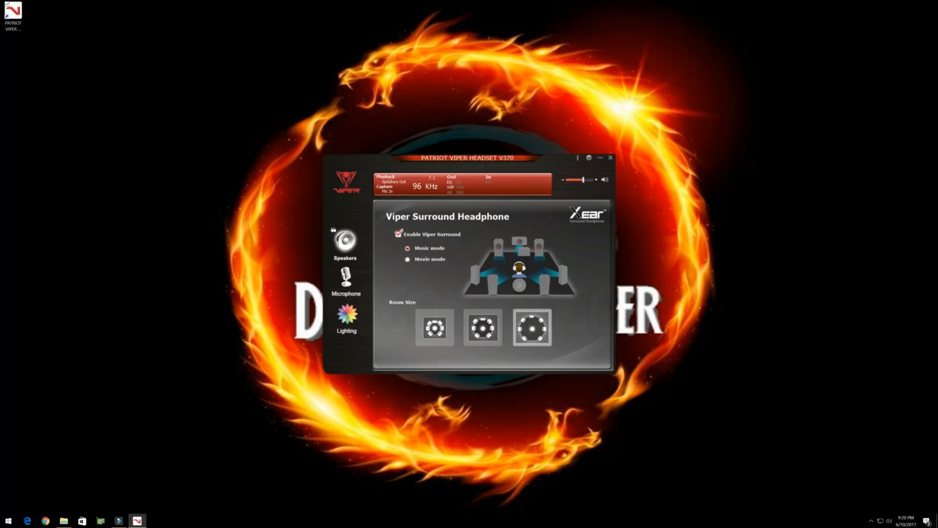
pyautogui.click(482, 326)
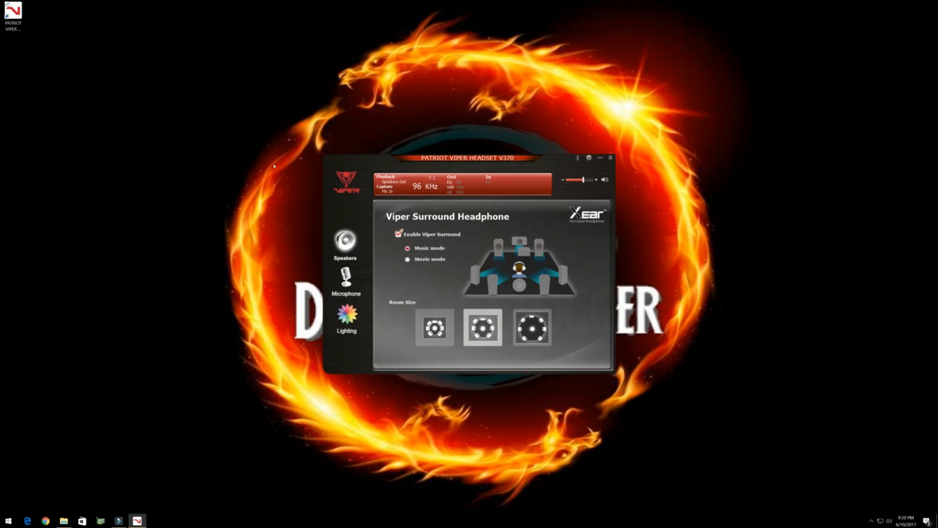
pyautogui.moveTo(274, 178)
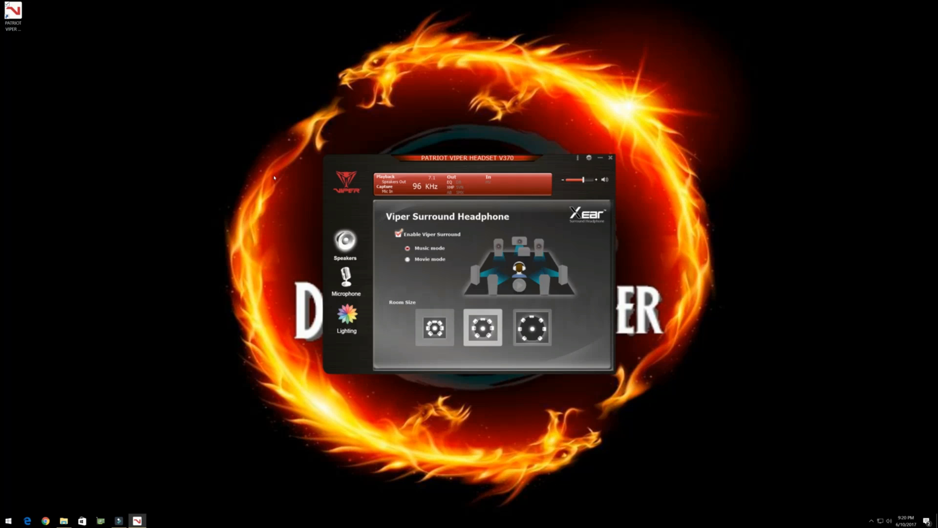
pyautogui.moveTo(345, 243)
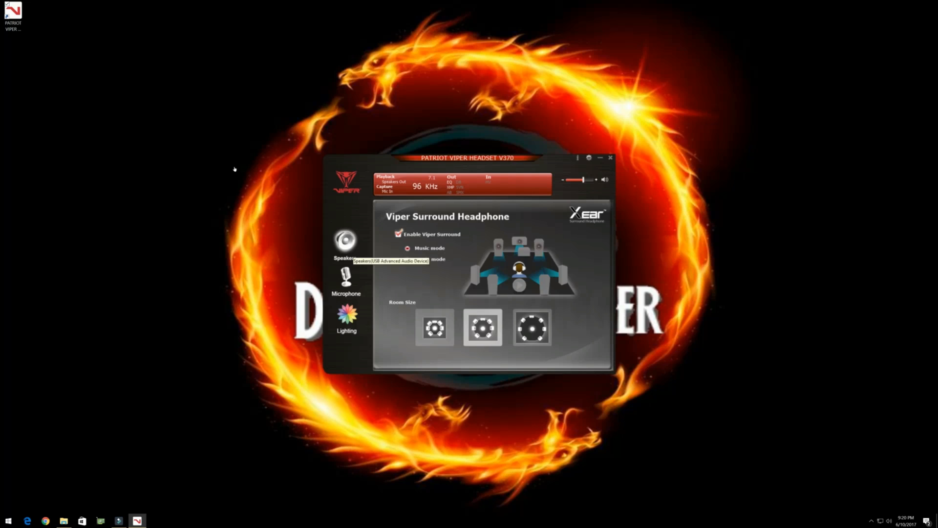
# - Glance at Xear Audio Brilliant, then bring up the Viper Dynamic Bass page
pyautogui.rightClick(345, 243)
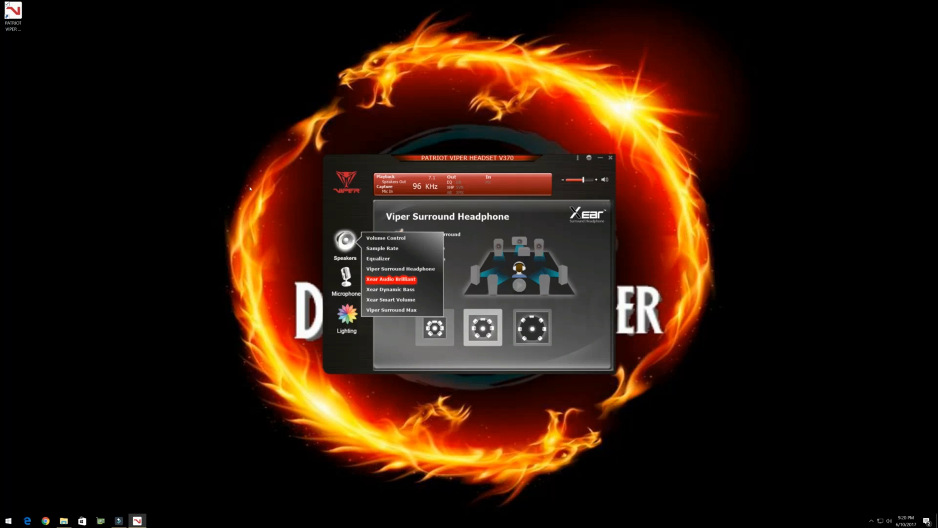
pyautogui.click(391, 278)
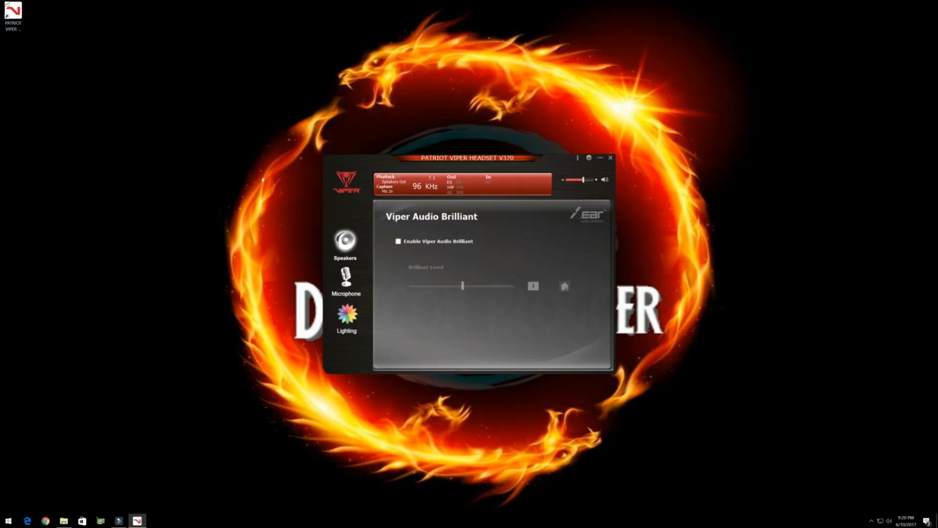
pyautogui.click(399, 242)
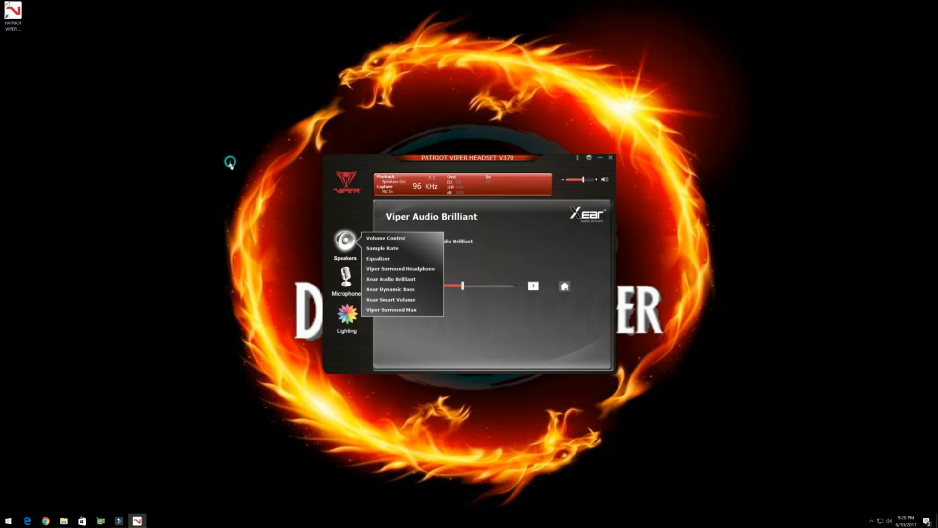
pyautogui.click(390, 290)
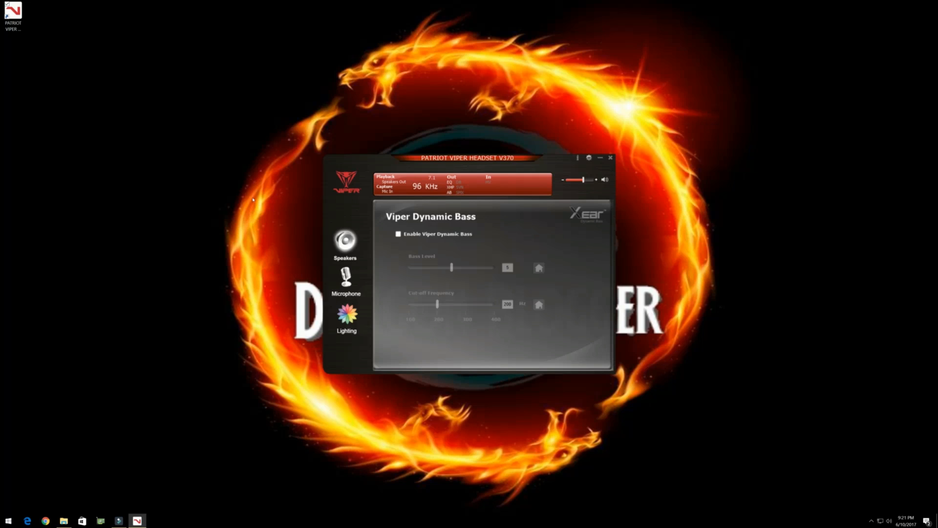
pyautogui.moveTo(282, 173)
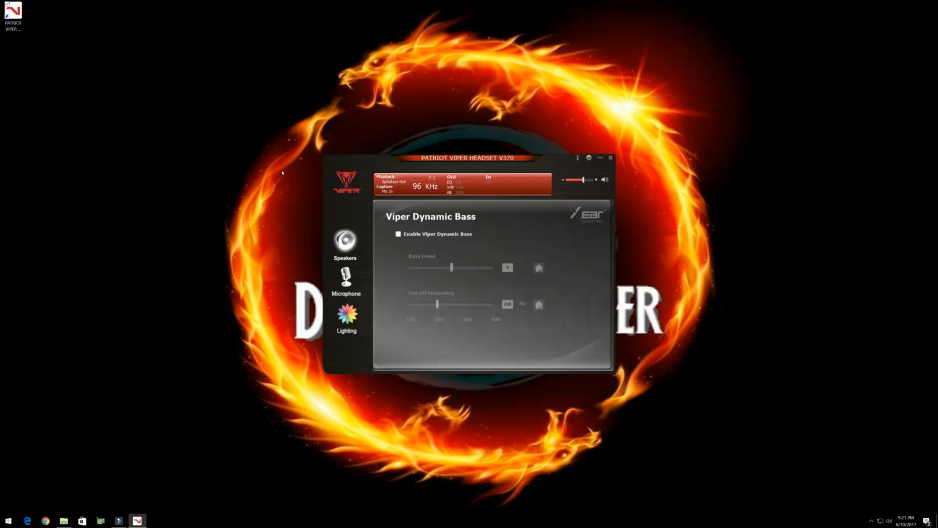
pyautogui.moveTo(345, 241)
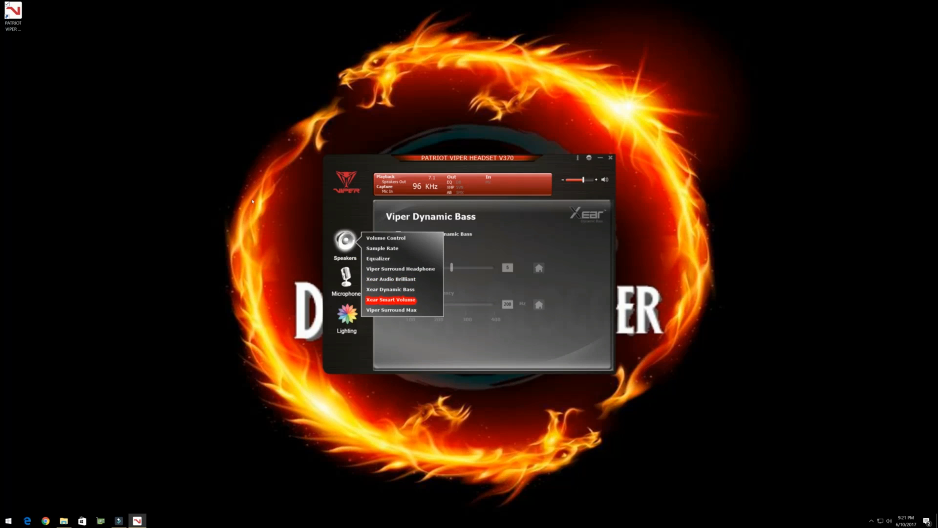
# - Enable Viper Smart Volume at level 70 and view the available modes
pyautogui.click(391, 299)
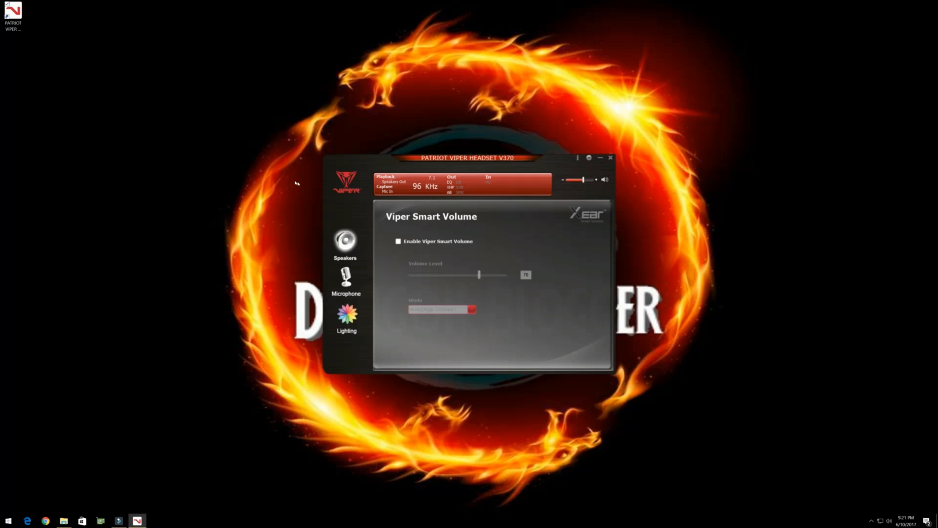
pyautogui.click(398, 242)
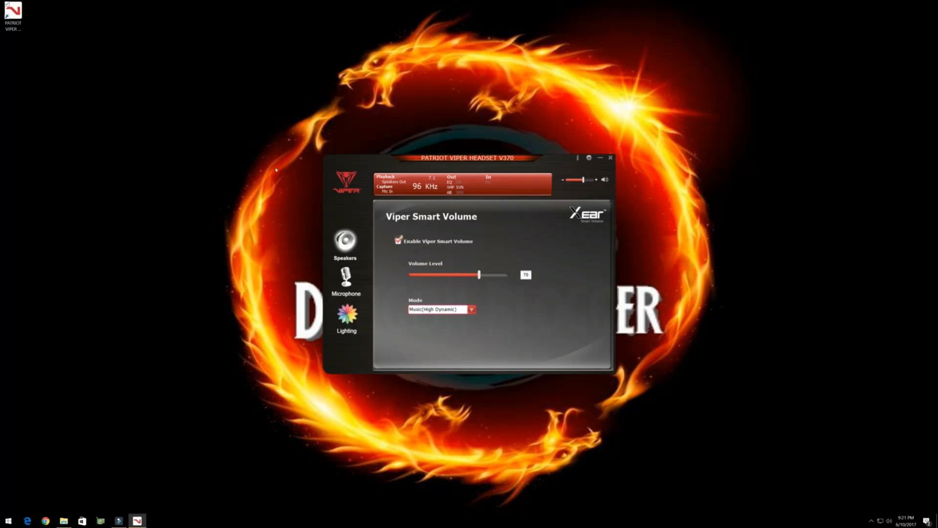
pyautogui.moveTo(309, 185)
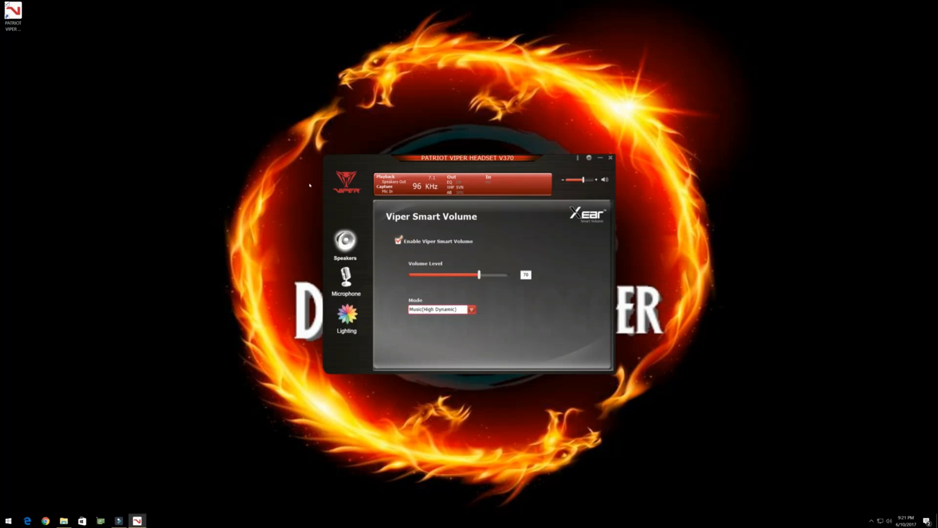
pyautogui.moveTo(304, 200)
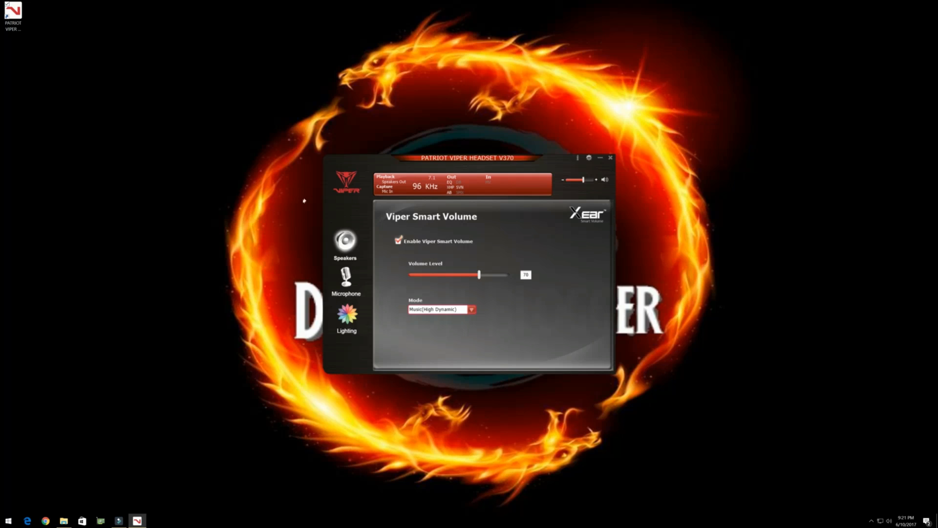
pyautogui.click(472, 310)
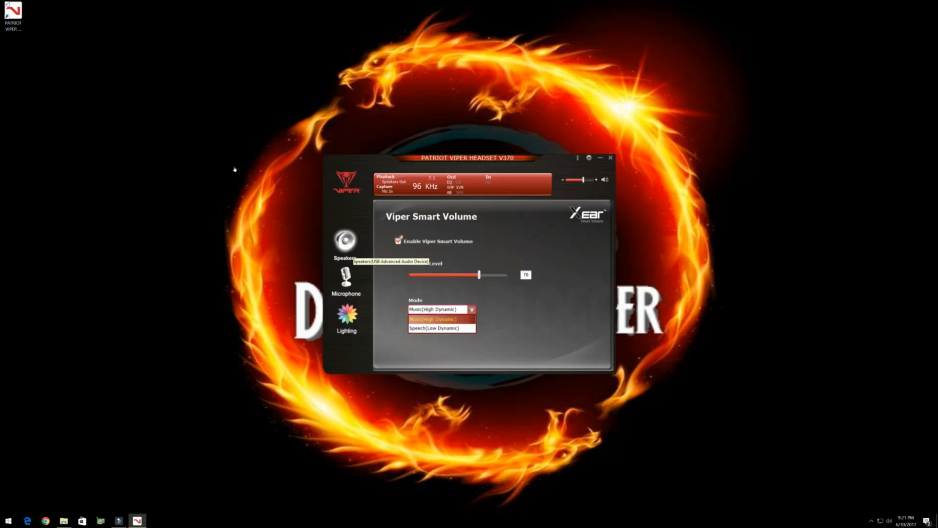
# - Confirm Viper Surround Max is enabled, then switch to the microphone Volume Control page
pyautogui.rightClick(345, 240)
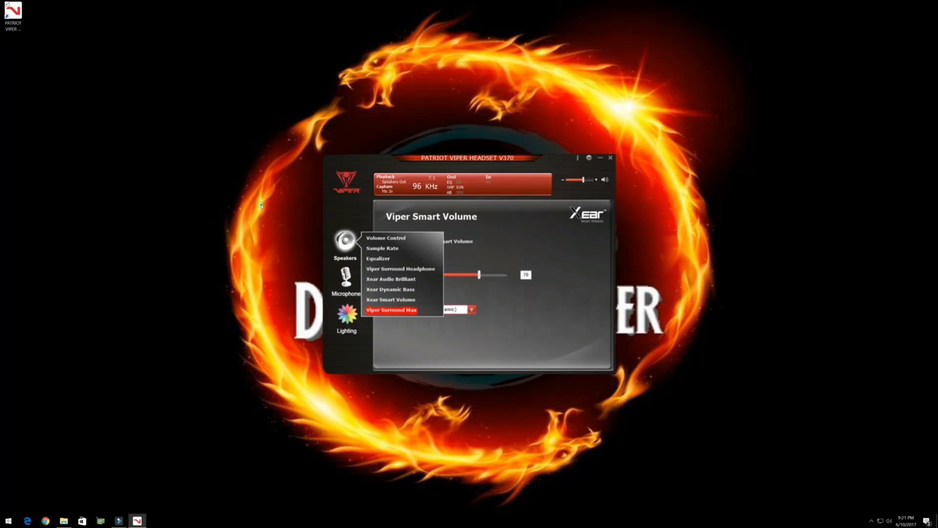
pyautogui.click(391, 310)
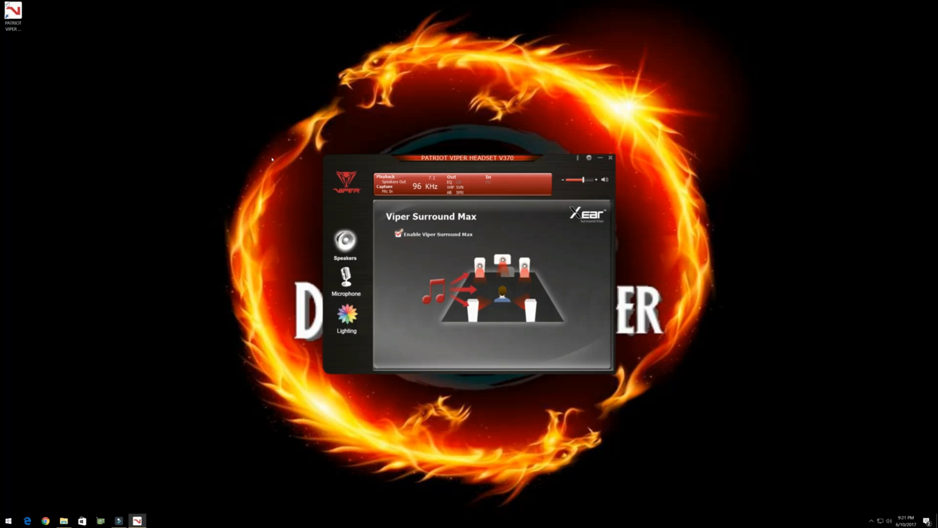
pyautogui.moveTo(346, 277)
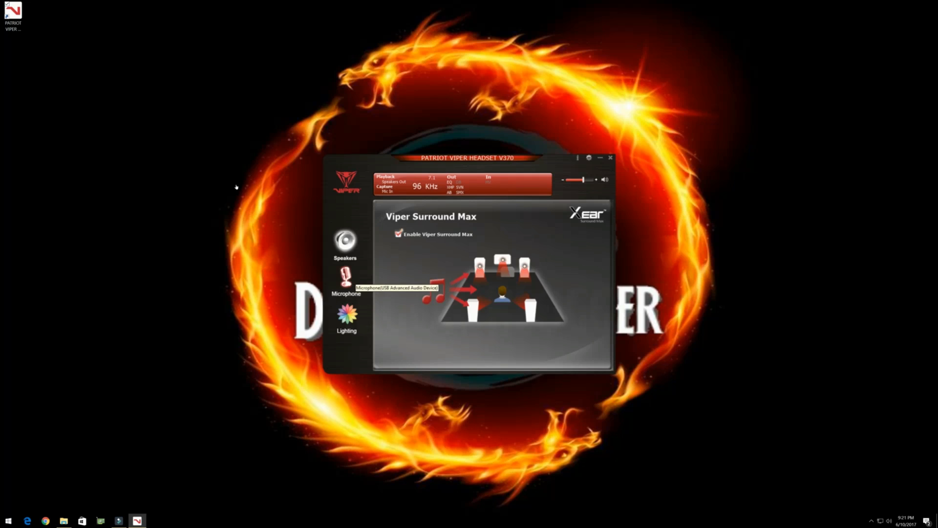
pyautogui.click(346, 277)
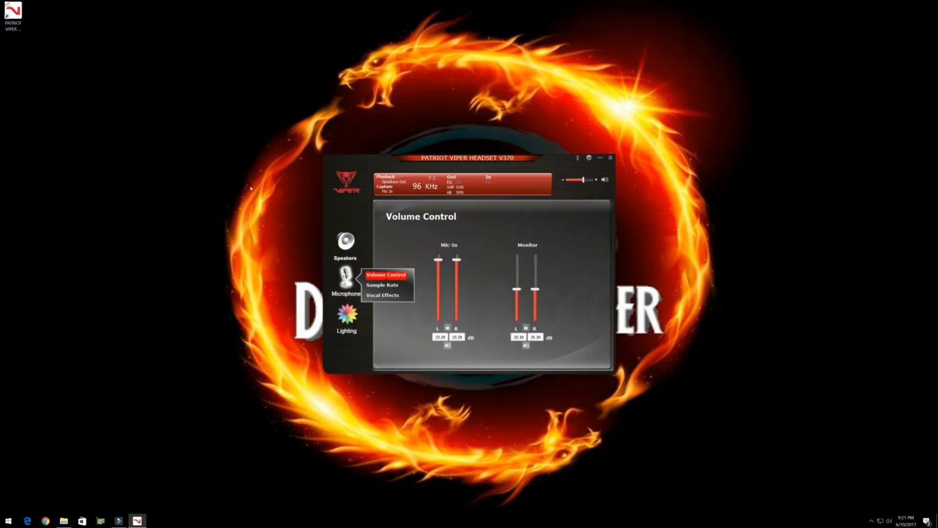
# - View the microphone Sample Rate (96 KHz), then reach the Vocal Effects page
pyautogui.click(382, 284)
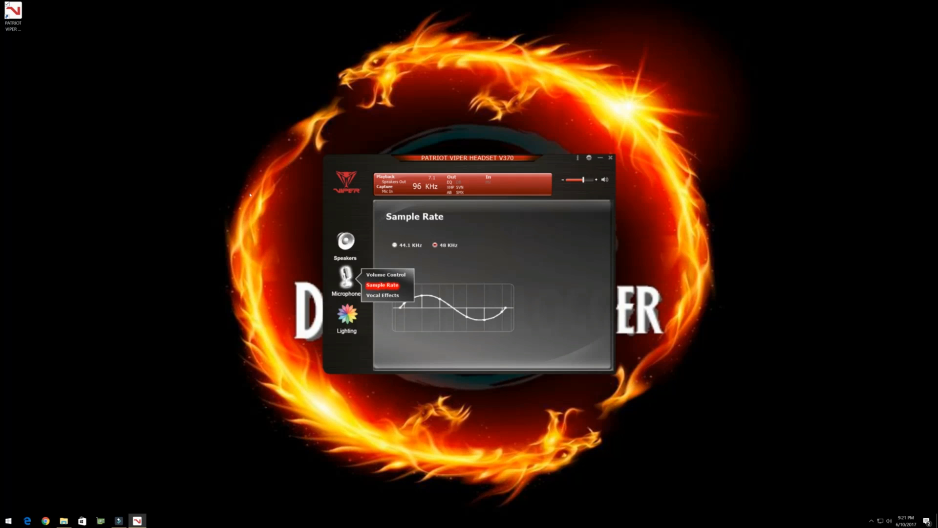
pyautogui.click(383, 294)
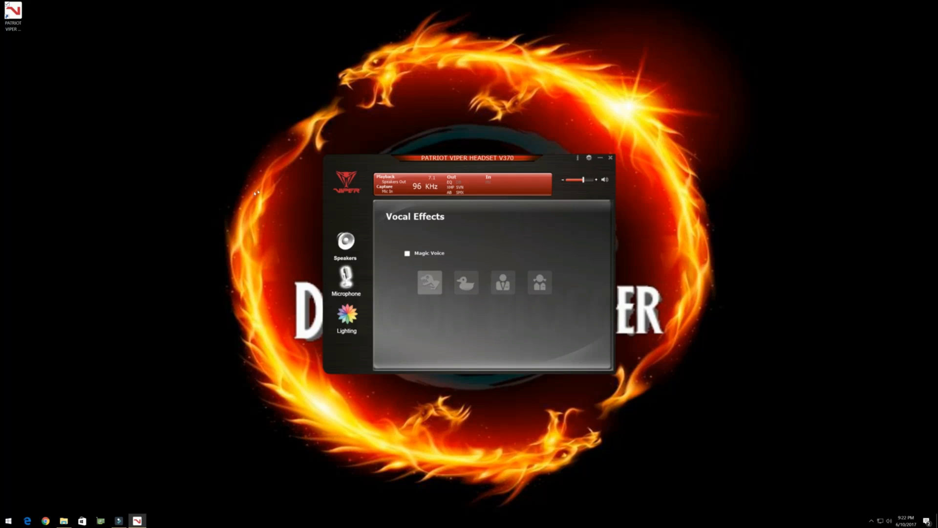
# - Enable Magic Voice and try the Monster, duck and third voice presets in turn
pyautogui.click(407, 253)
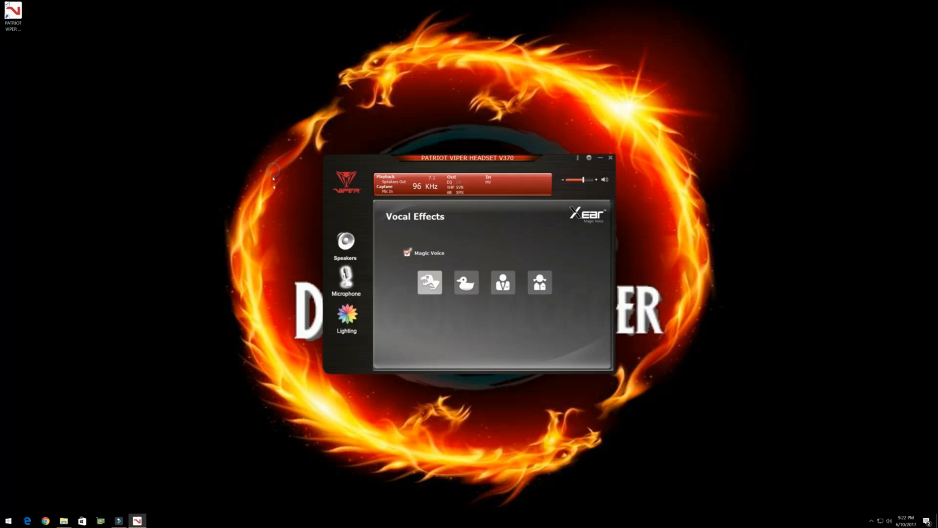
pyautogui.moveTo(430, 281)
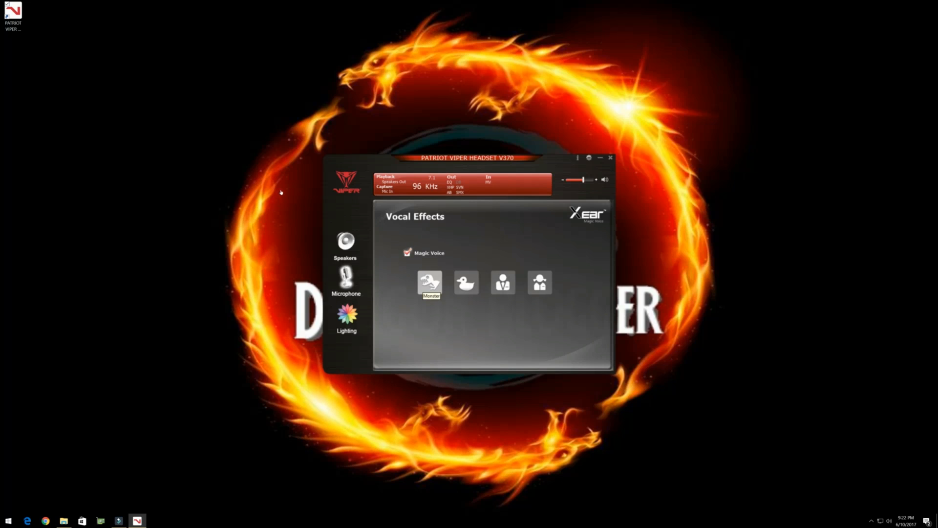
pyautogui.moveTo(279, 189)
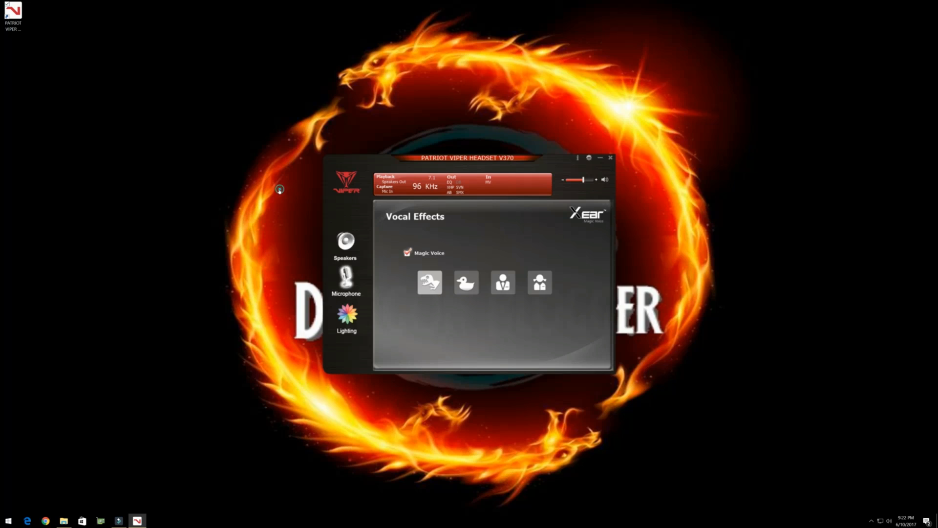
pyautogui.click(466, 281)
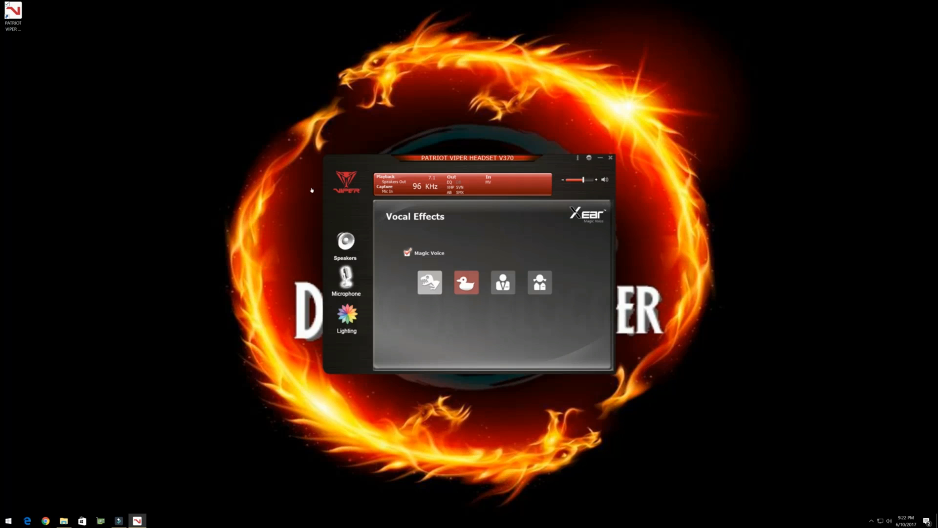
pyautogui.click(429, 282)
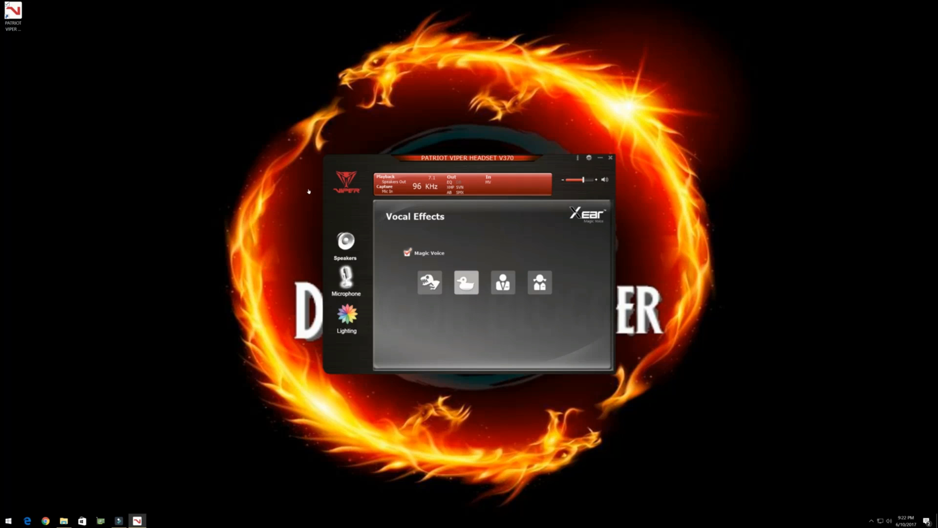
pyautogui.moveTo(310, 195)
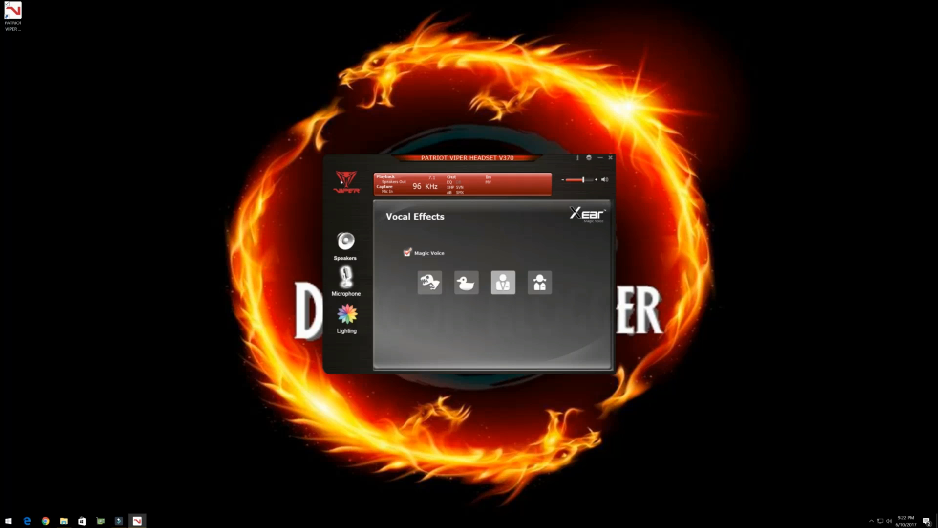
pyautogui.click(540, 283)
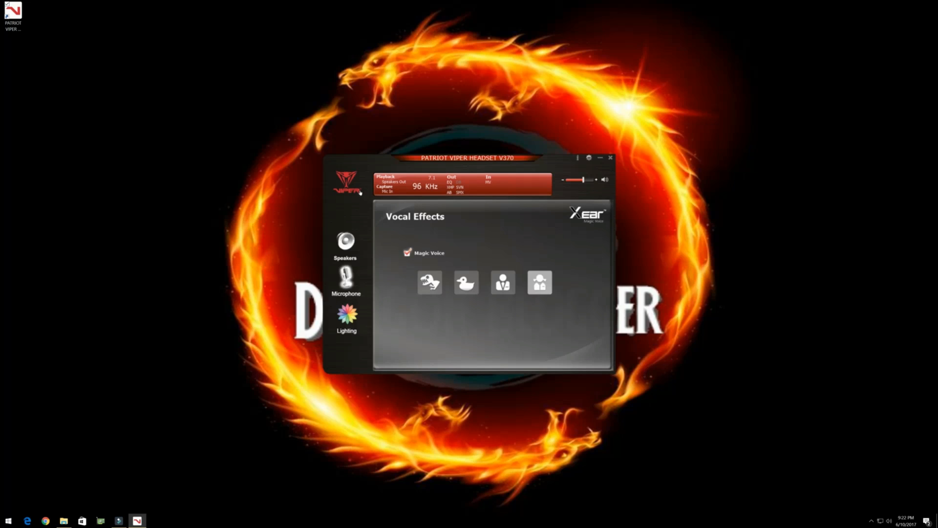
pyautogui.moveTo(229, 184)
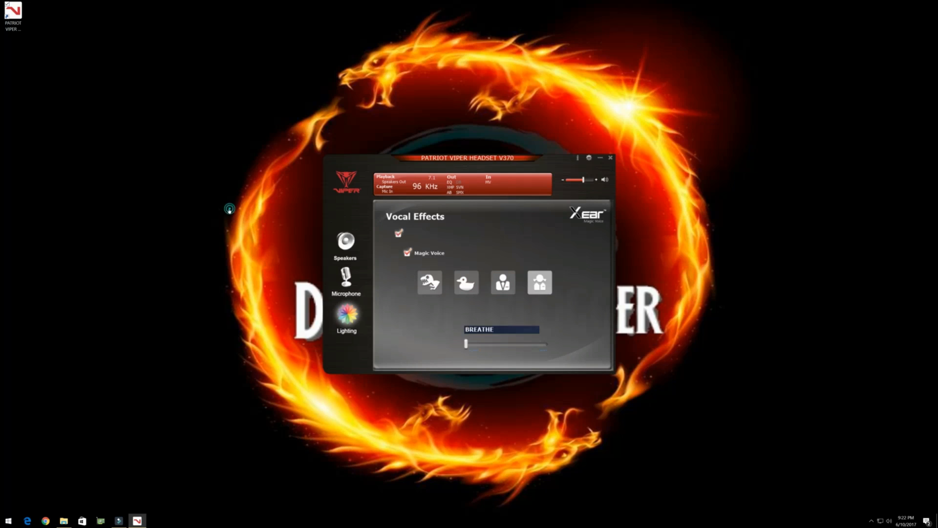
# - Keep the BREATHE lighting effect and bring up the Application Setting dialog
pyautogui.click(346, 314)
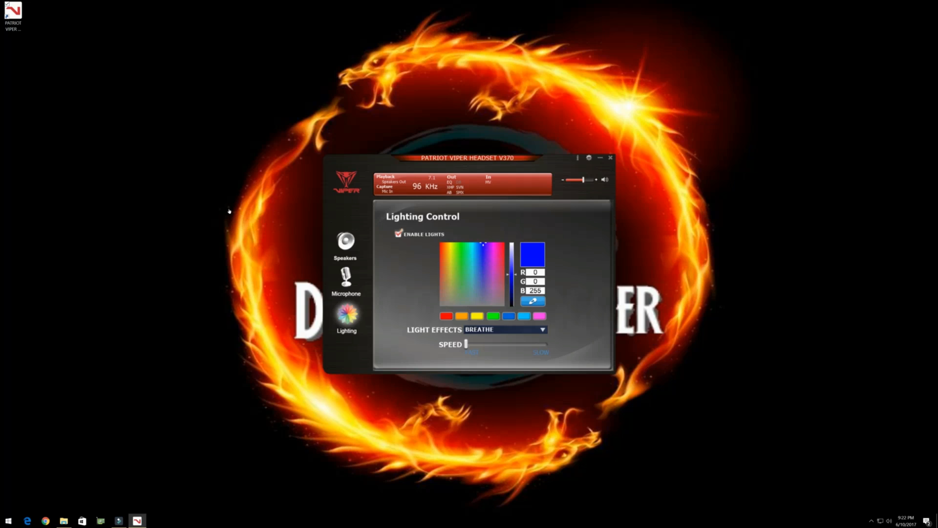
pyautogui.moveTo(262, 155)
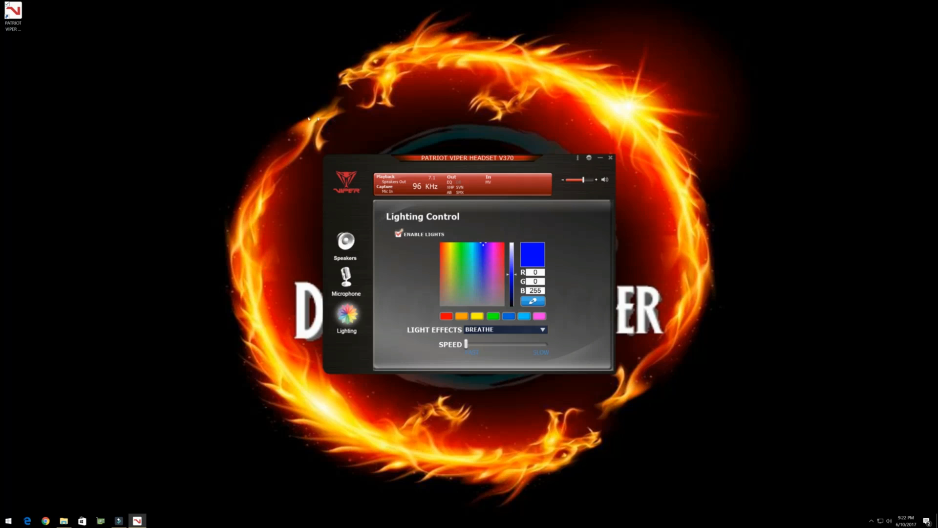
pyautogui.moveTo(263, 130)
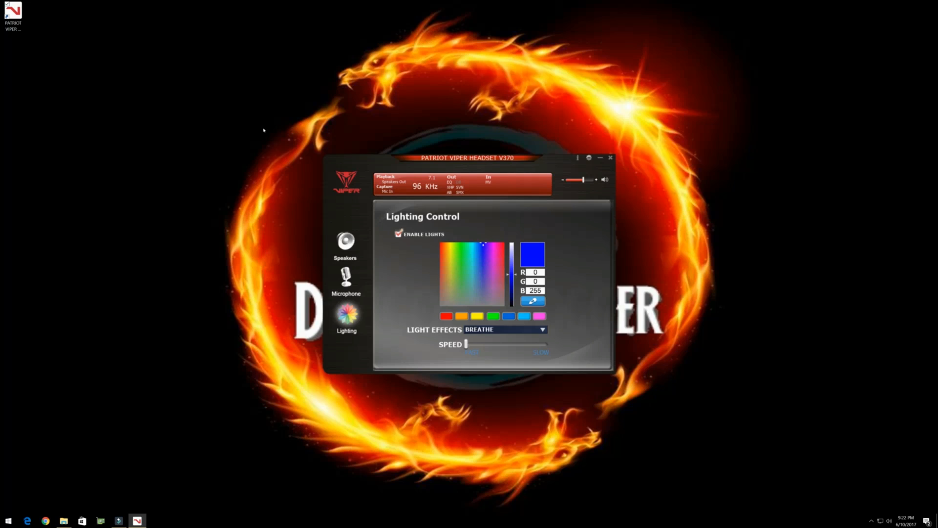
pyautogui.moveTo(333, 134)
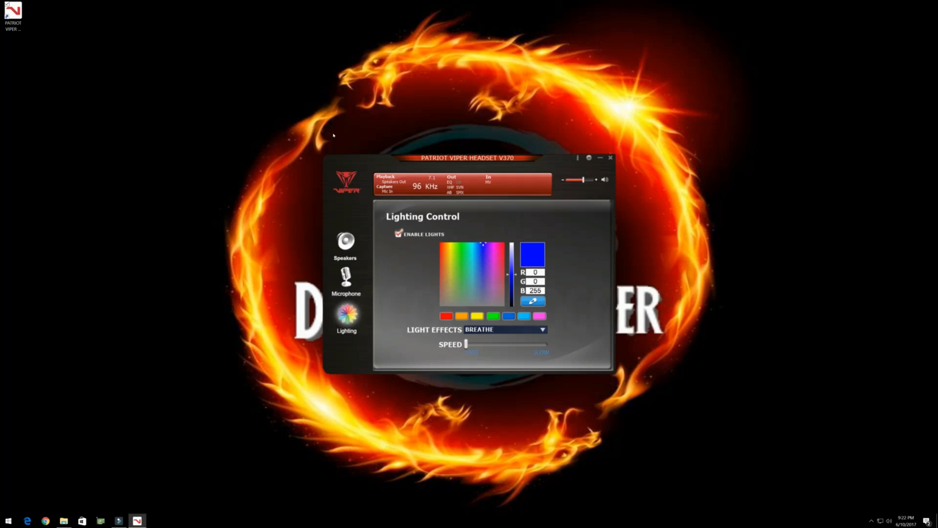
pyautogui.moveTo(291, 123)
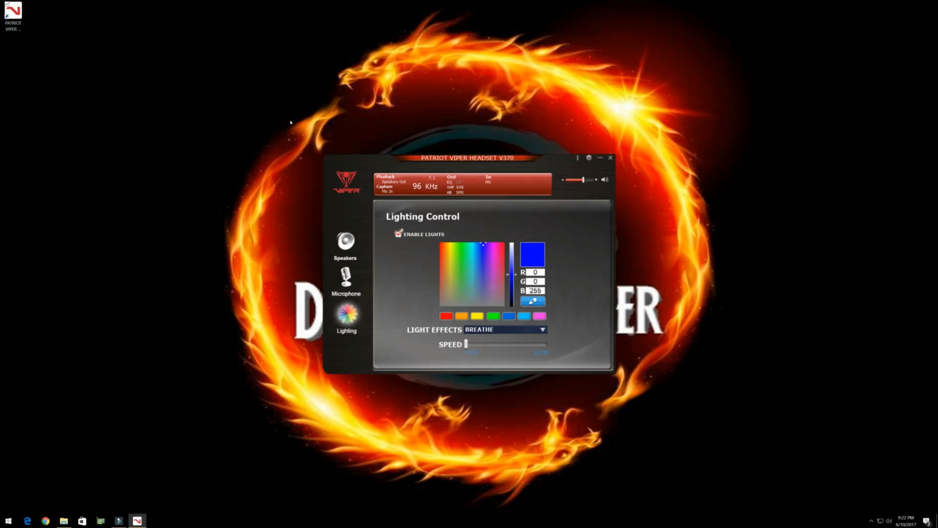
pyautogui.moveTo(295, 124)
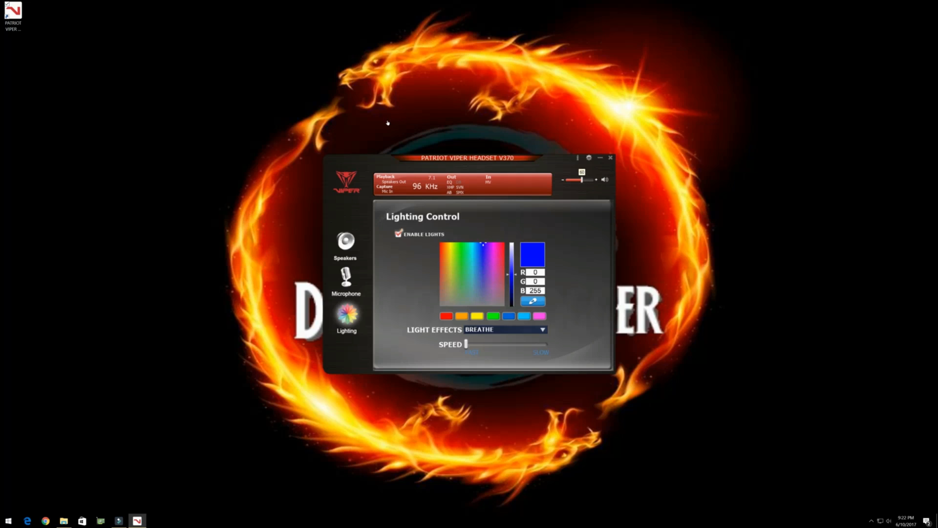
pyautogui.click(588, 157)
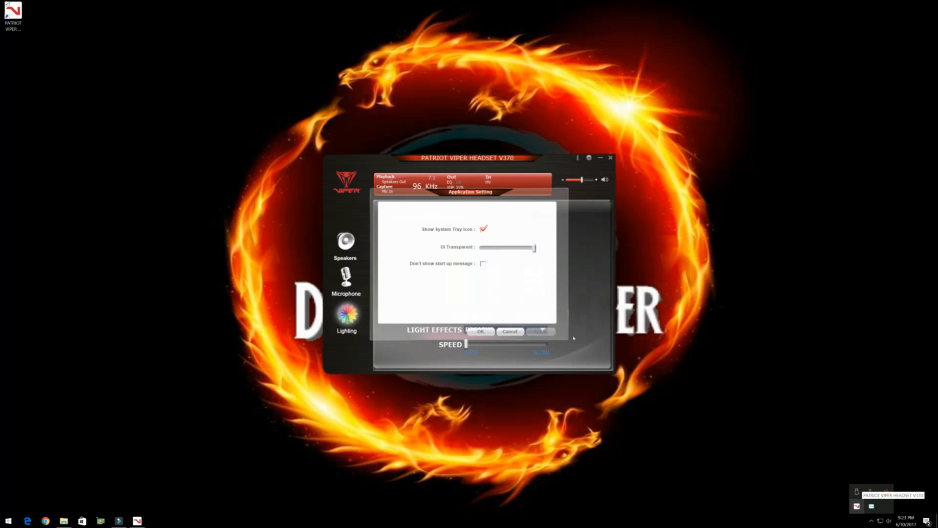
# - Lower the UI Transparent slider so the window is partly see-through, and confirm
pyautogui.moveTo(533, 248); pyautogui.dragTo(521, 247)
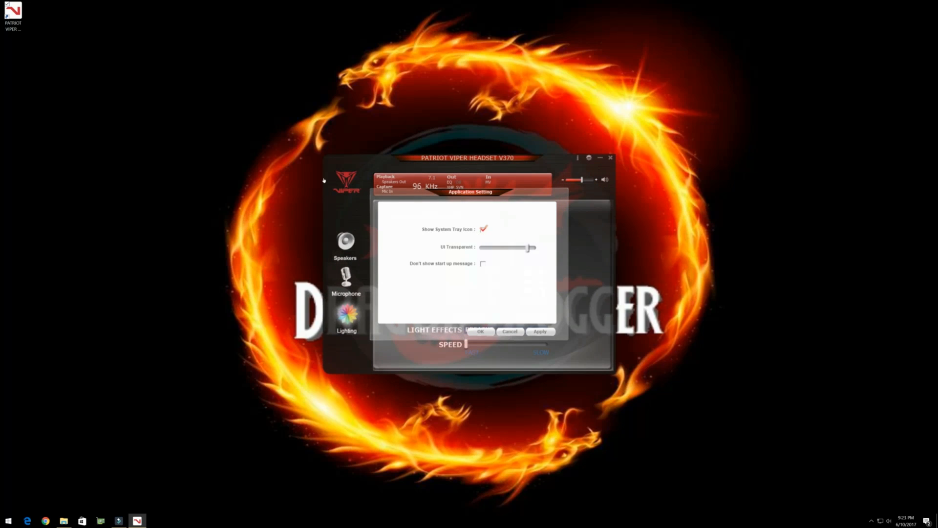
pyautogui.click(483, 263)
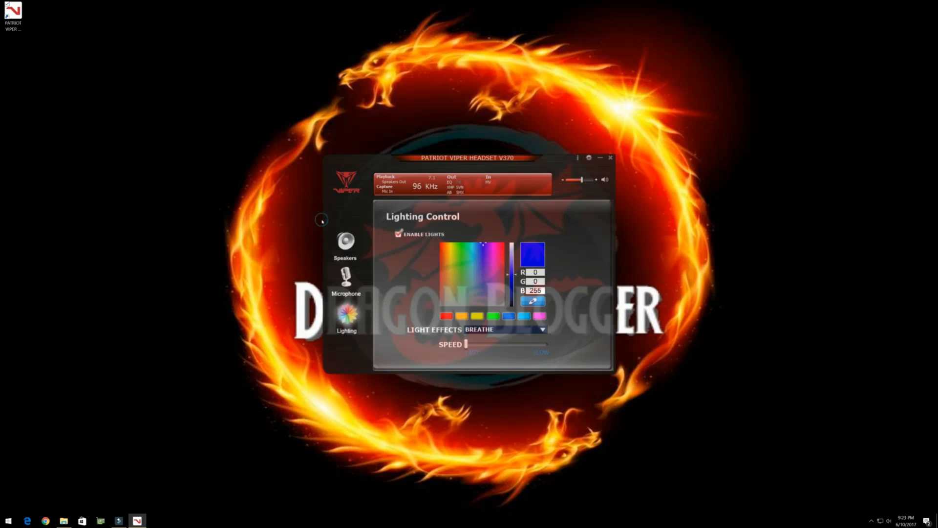
pyautogui.moveTo(383, 140)
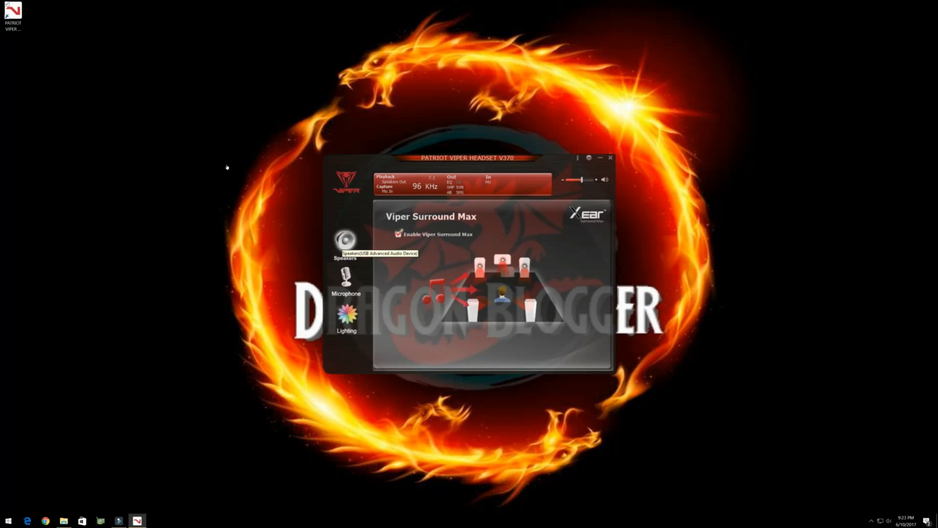
# - Show the Speakers Volume Control page with master and front channel levels
pyautogui.click(346, 239)
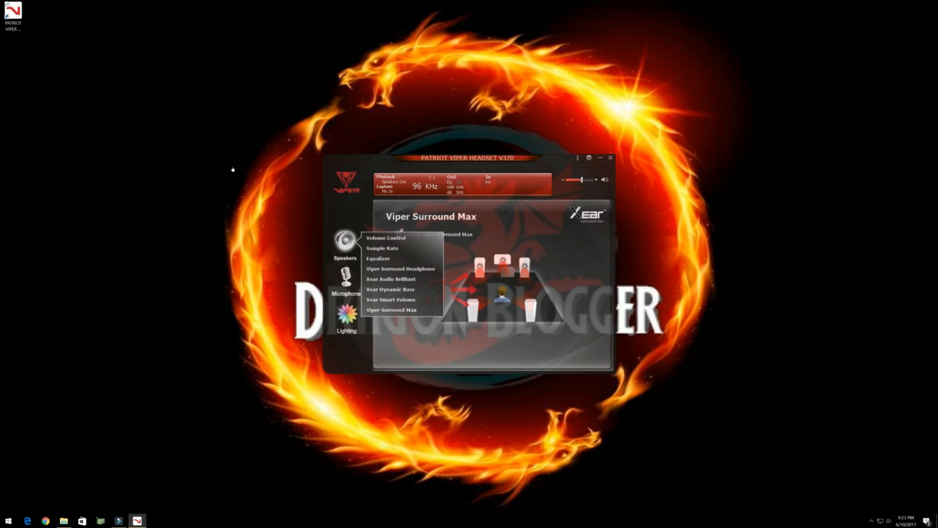
pyautogui.click(385, 238)
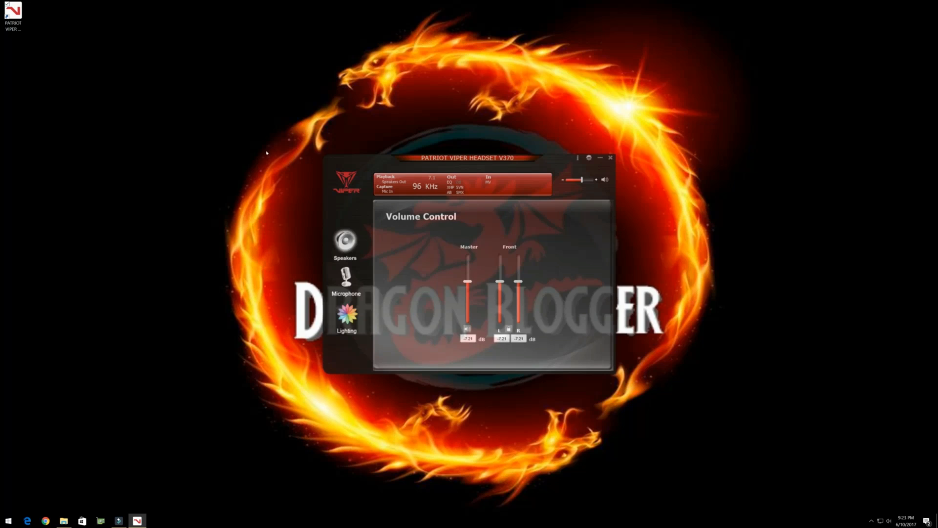